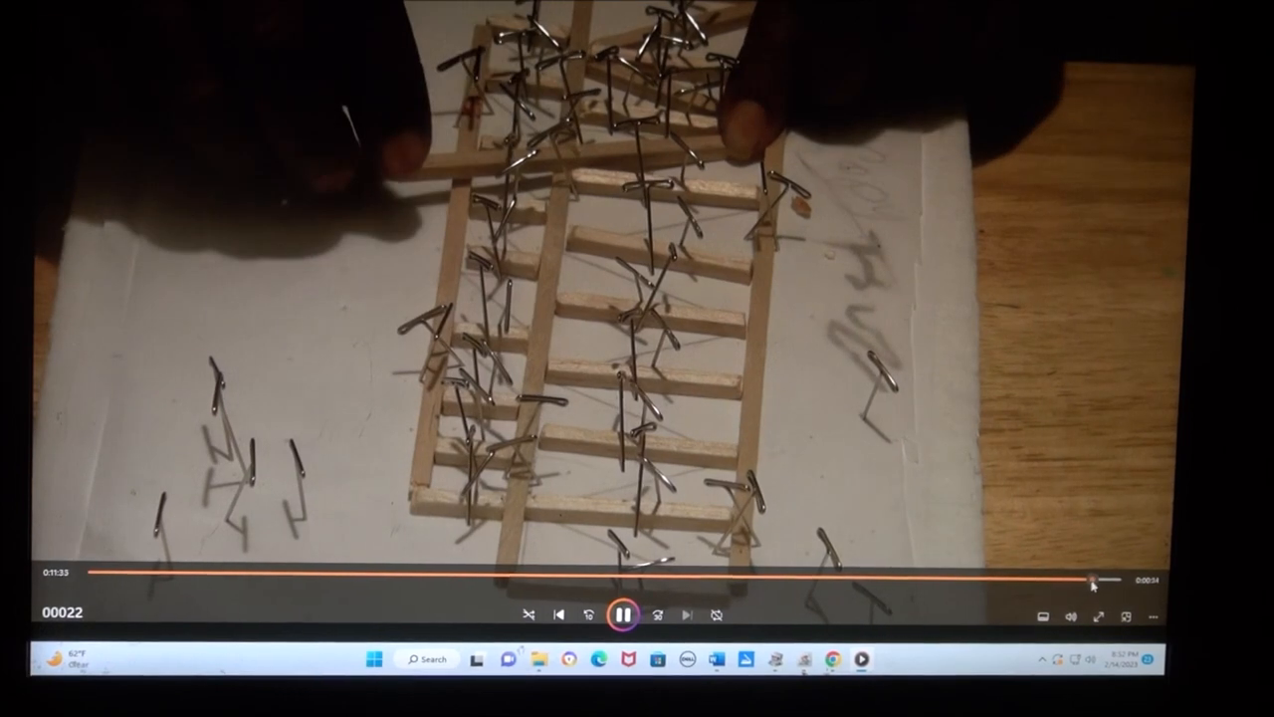
Step: Advance from clip 00022 to clip 00023 of the pinned bridge side and let it play
click(100, 573)
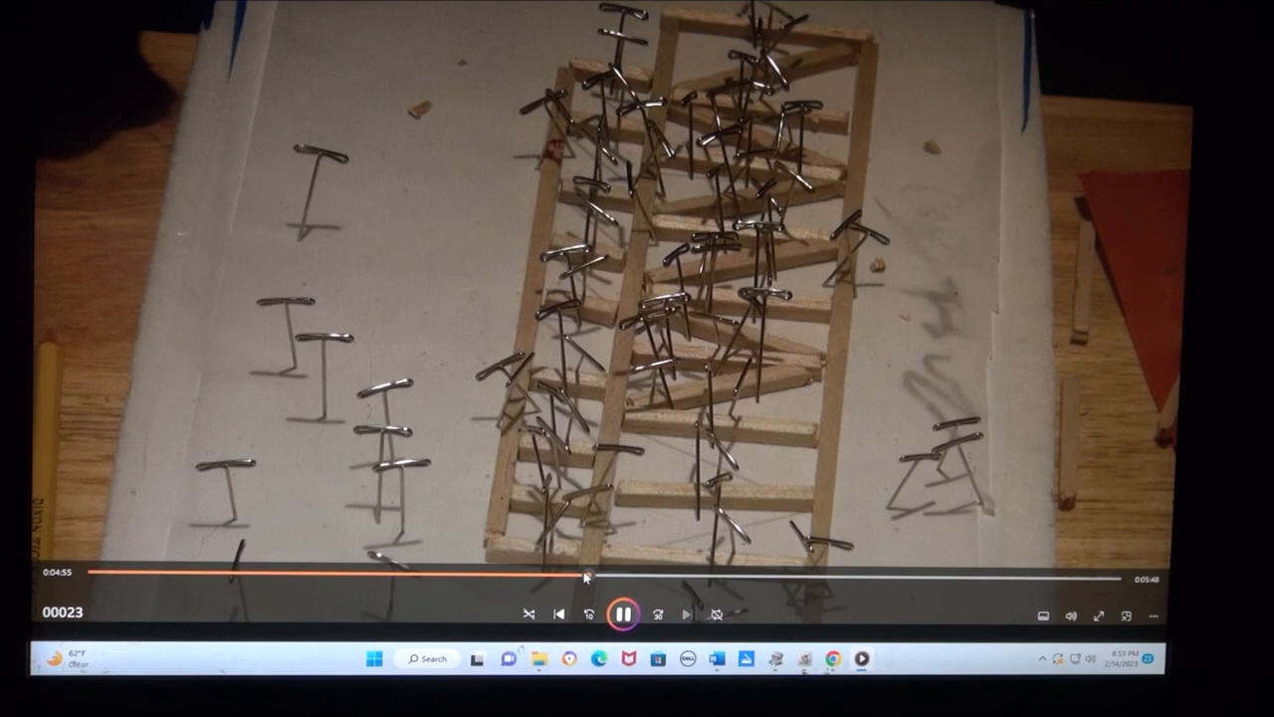
Step: Advance to clip 00025 showing the long pinned truss on the paper template
click(585, 573)
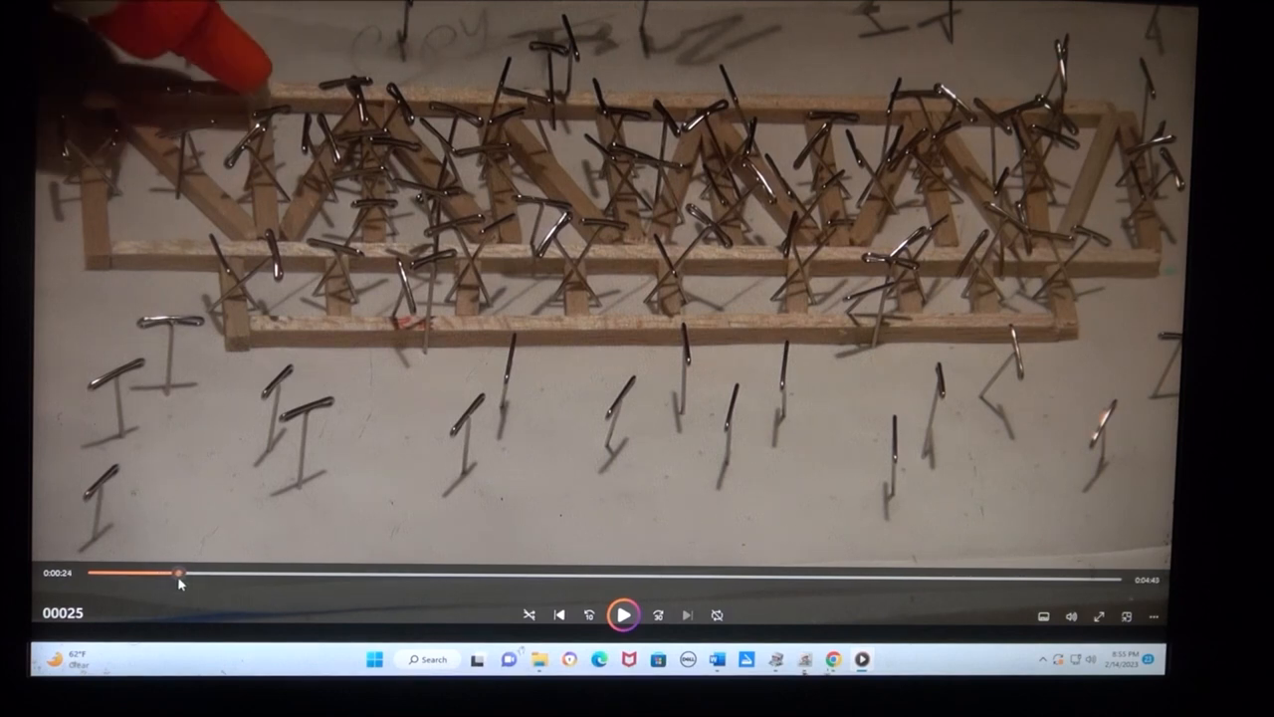
Step: Seek about ten seconds into clip 00025 to where pins are removed from the long truss
drag(175, 573, 223, 577)
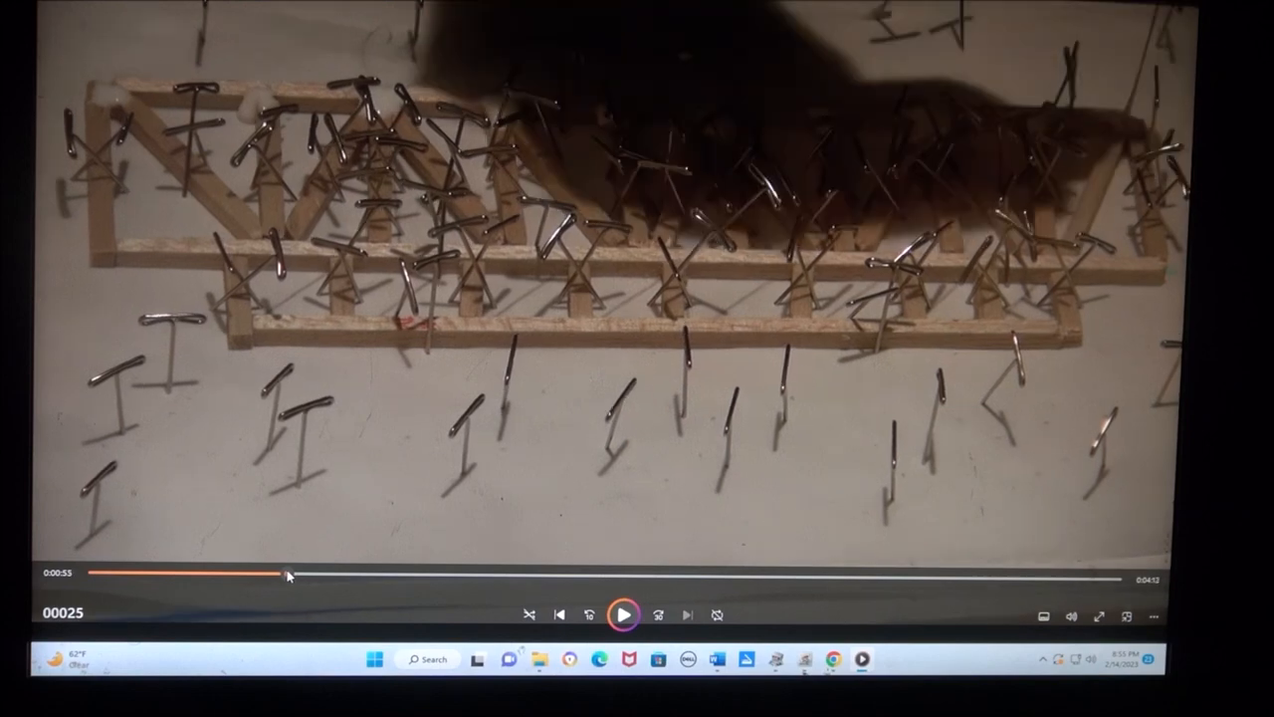
click(338, 575)
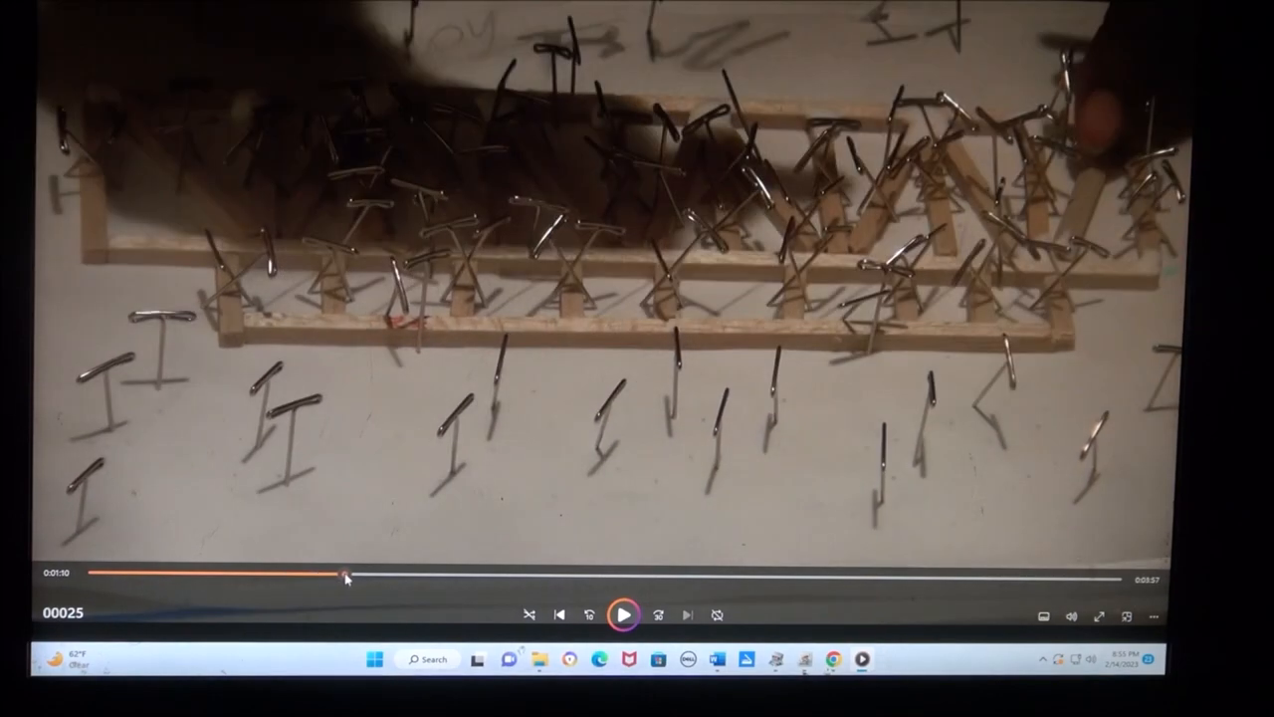